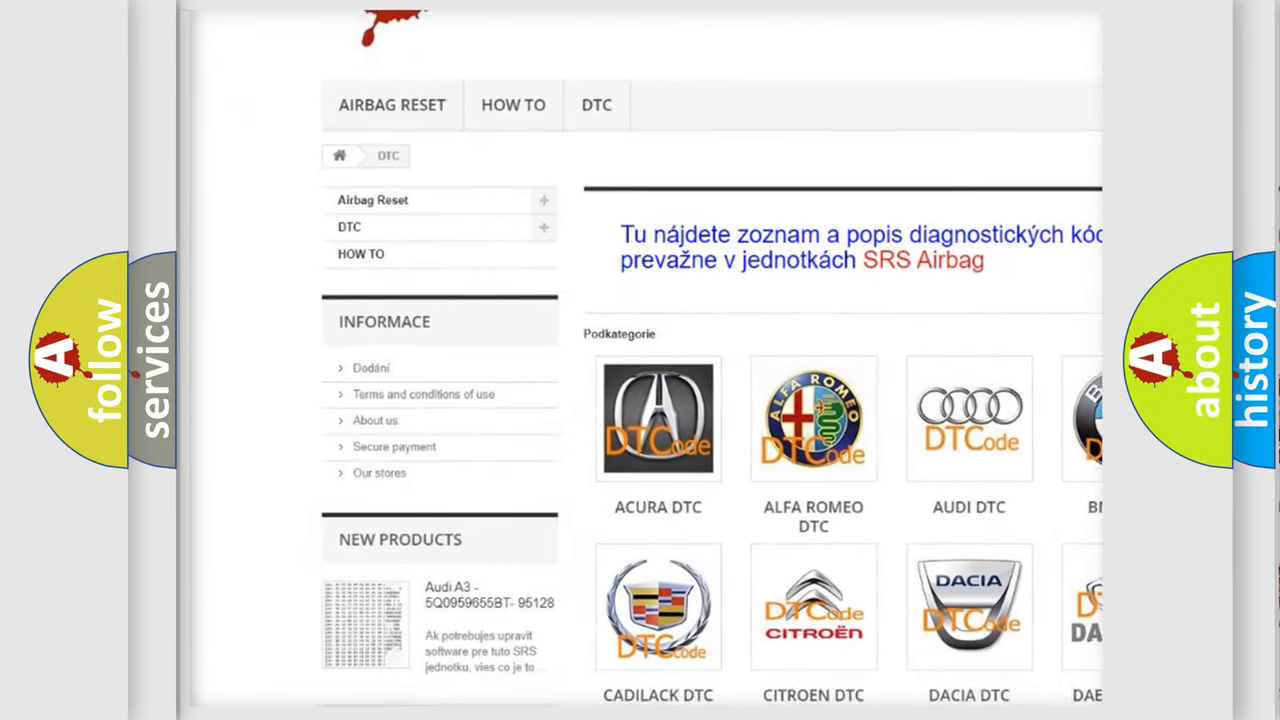
scroll("down", 3)
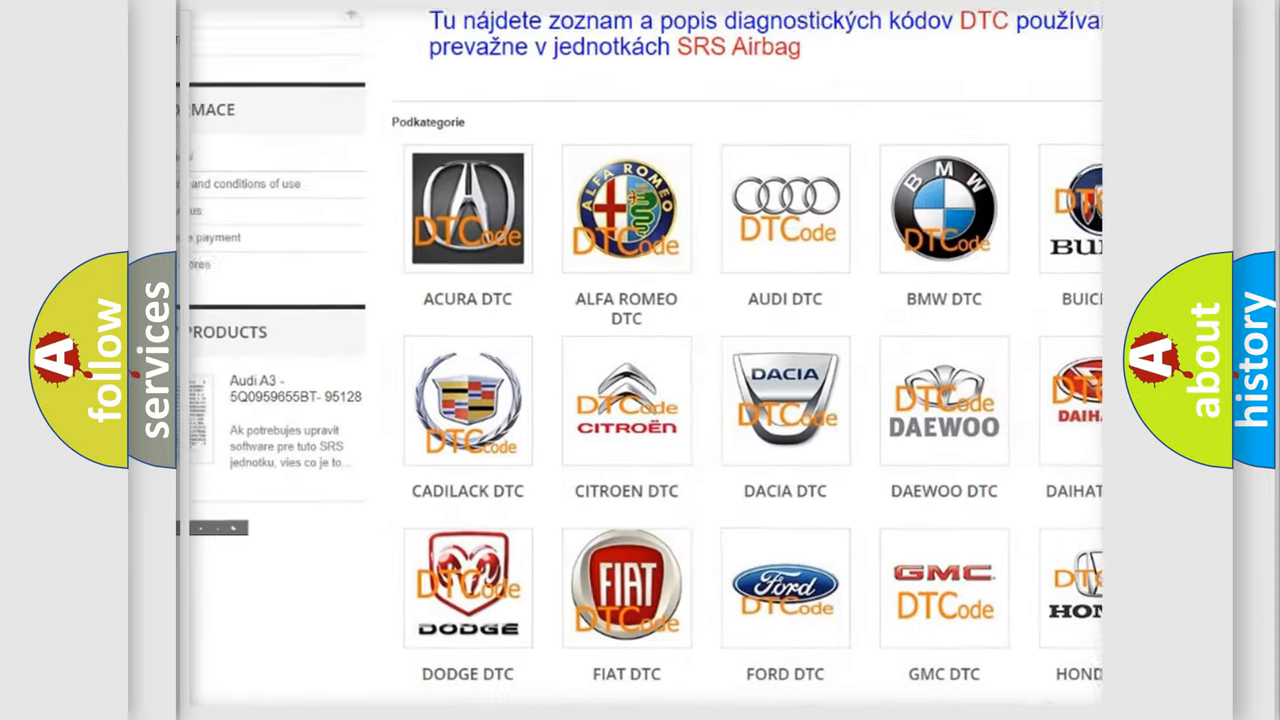
scroll("down", 3)
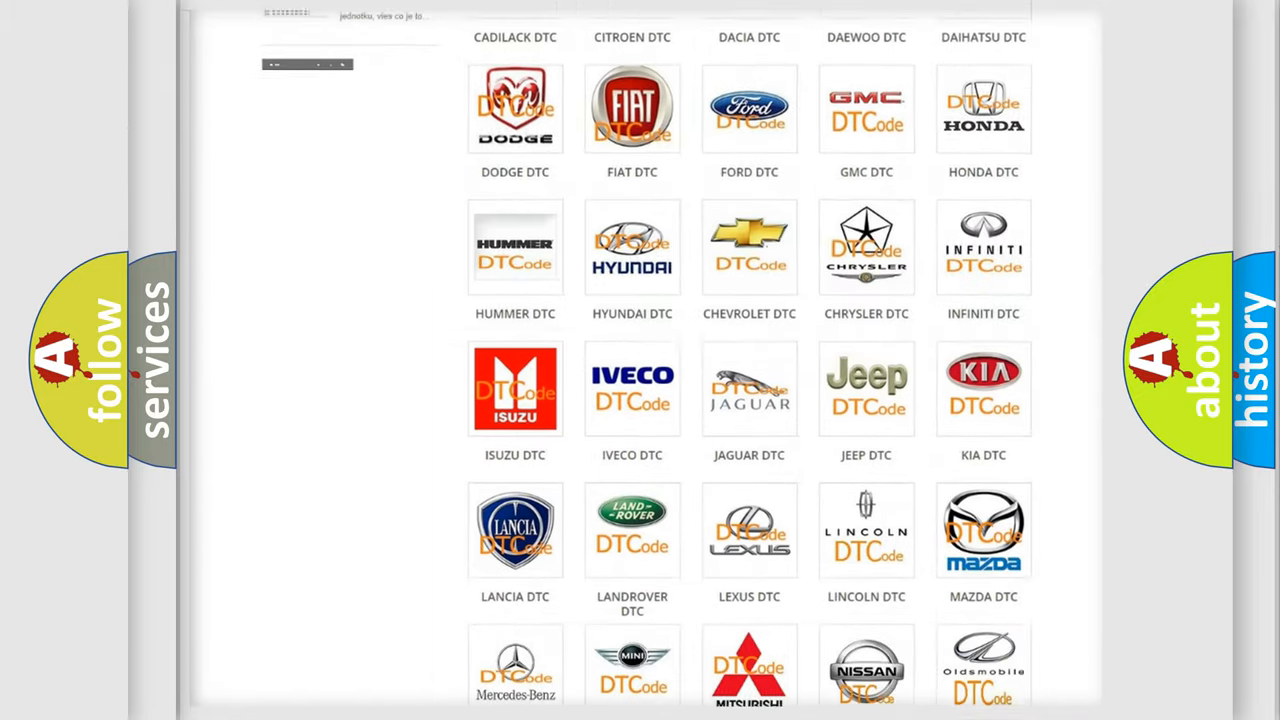
scroll("down", 3)
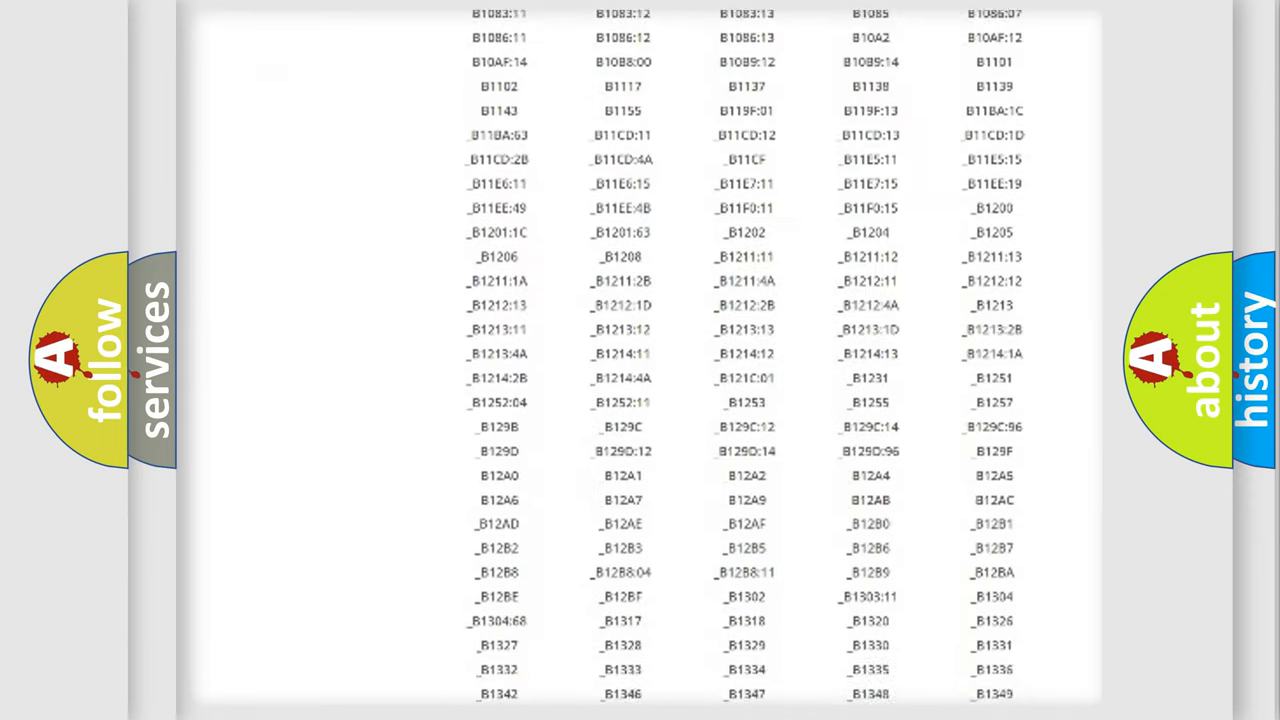
scroll("down", 3)
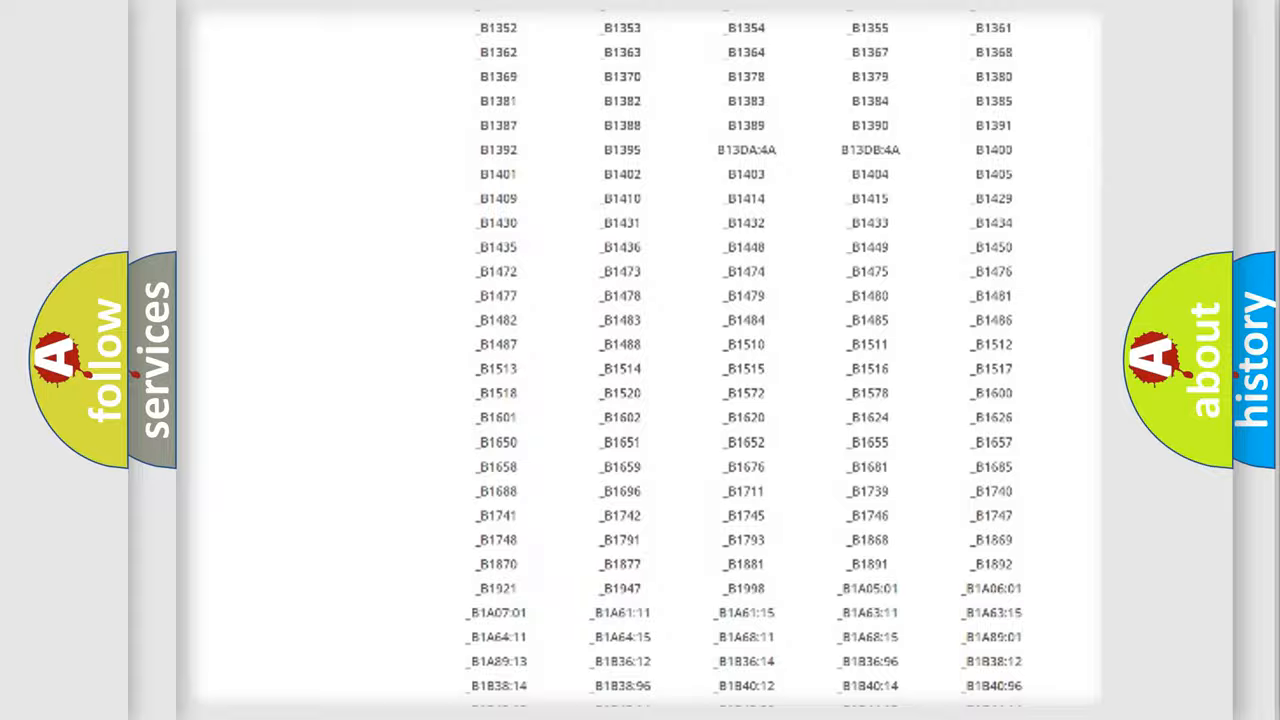